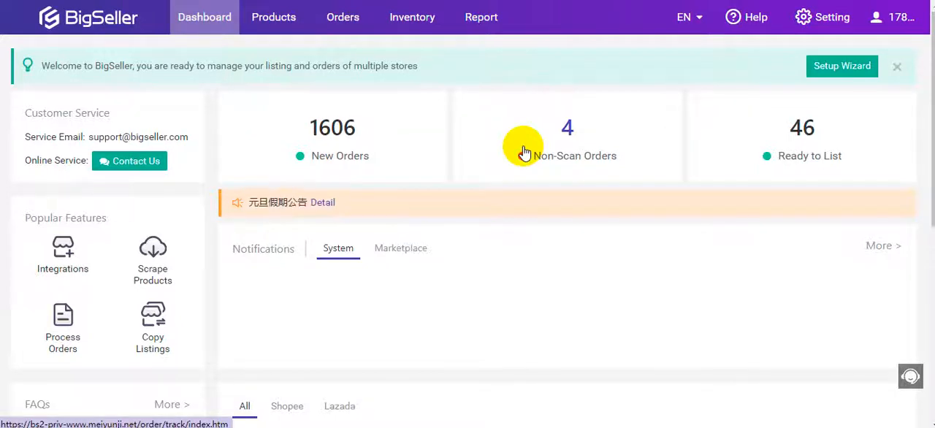
# - Open the Return Manage page from the Orders menu
pyautogui.click(343, 16)
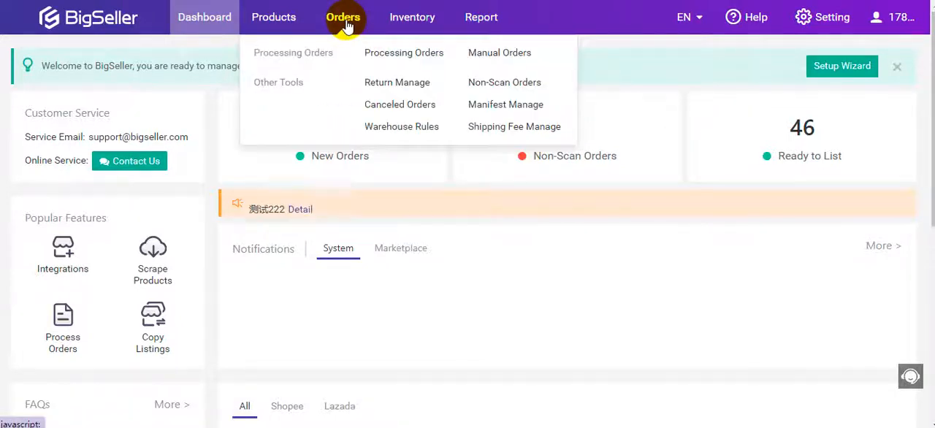
pyautogui.click(397, 82)
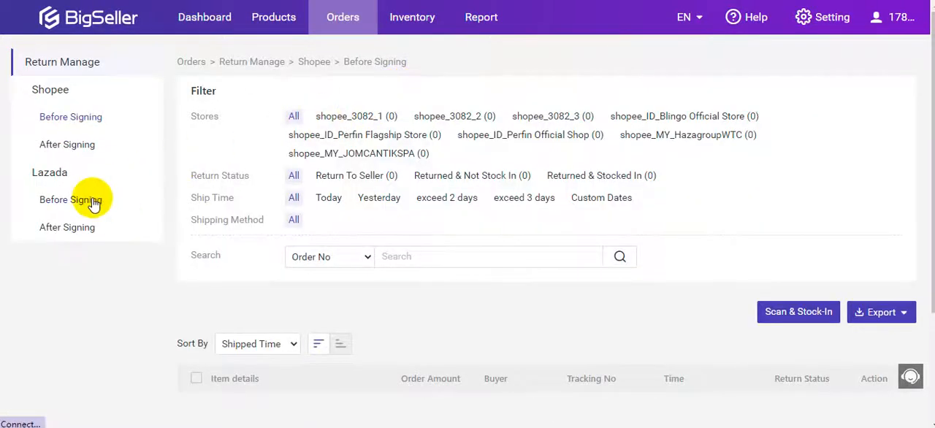
# - Show Lazada returns in the Before Signing list
pyautogui.click(70, 199)
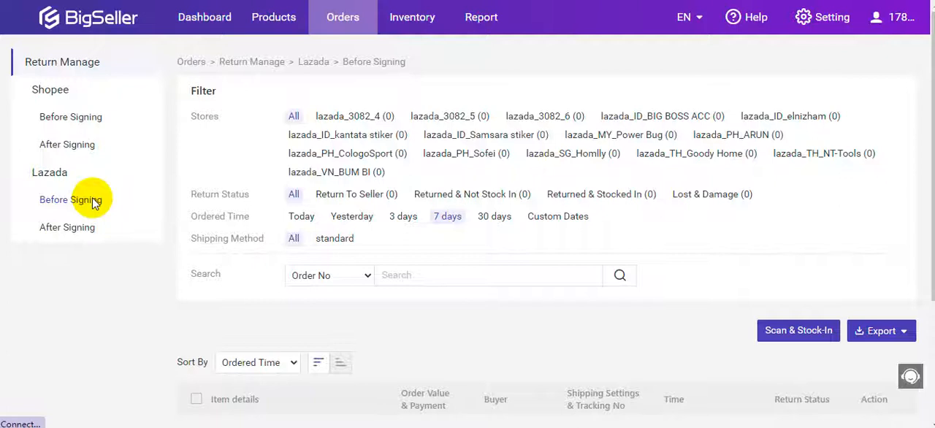
pyautogui.moveTo(191, 203)
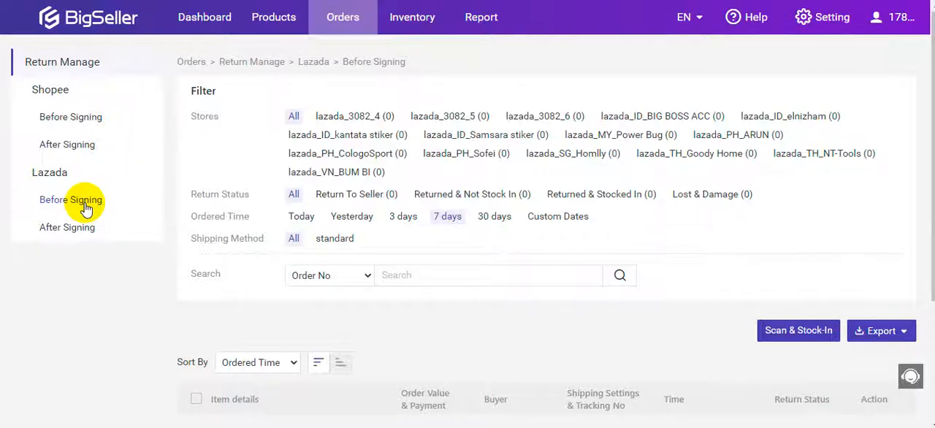
pyautogui.moveTo(216, 164)
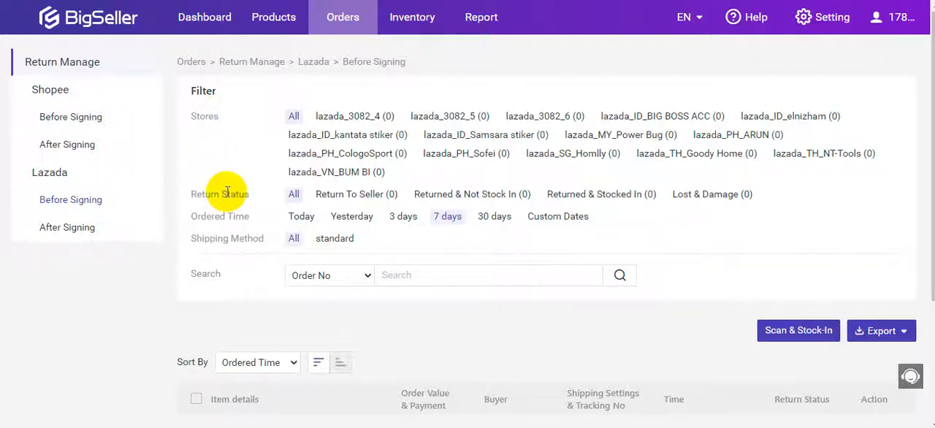
pyautogui.moveTo(230, 238)
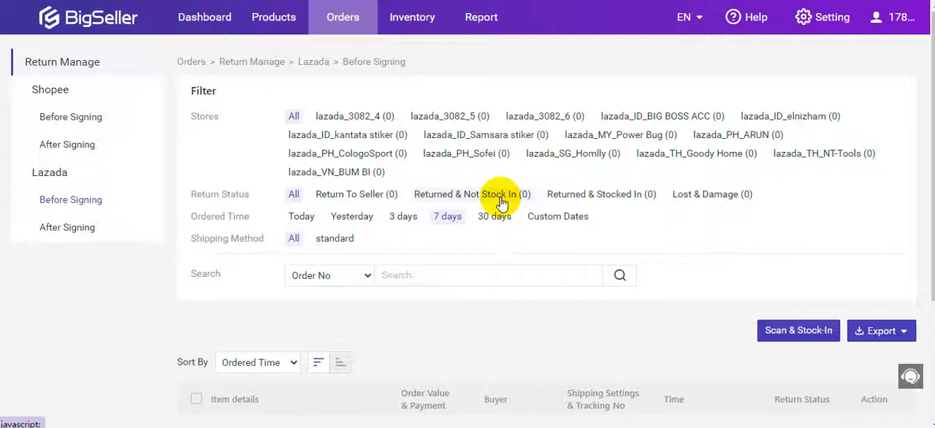
pyautogui.moveTo(606, 199)
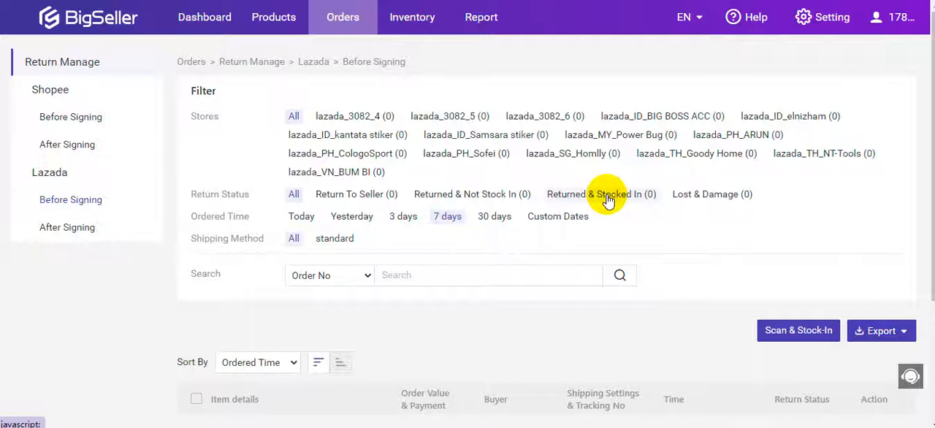
pyautogui.moveTo(718, 198)
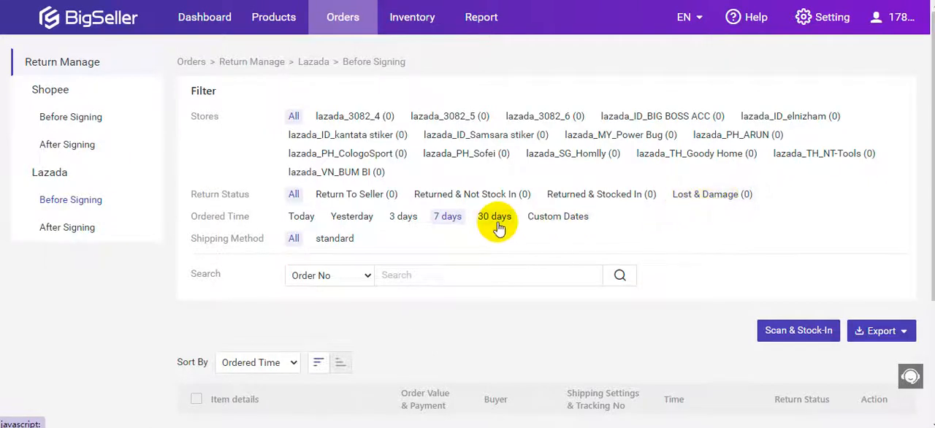
pyautogui.click(494, 215)
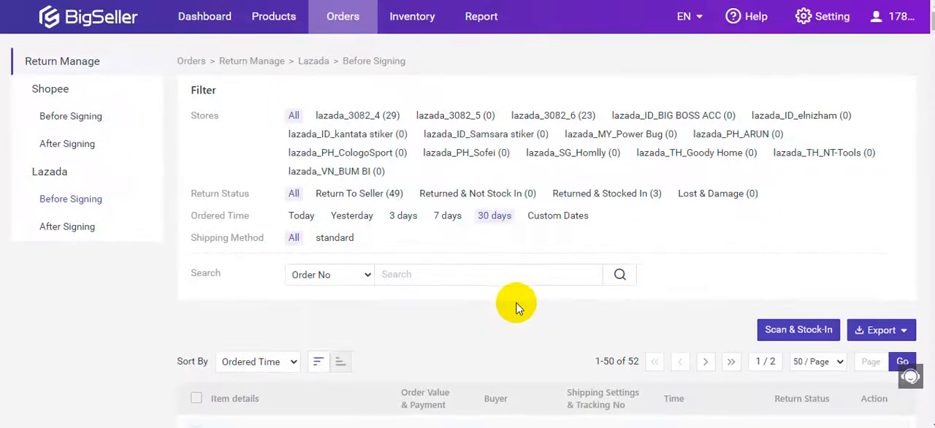
pyautogui.scroll(-3)
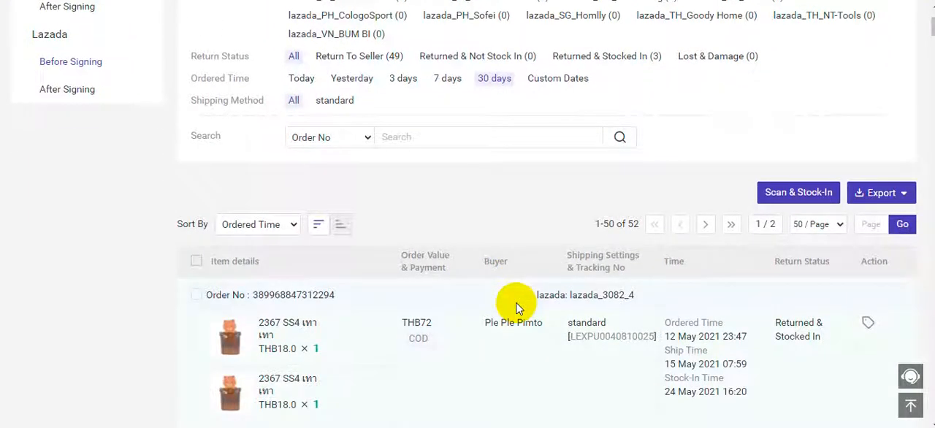
pyautogui.scroll(-3)
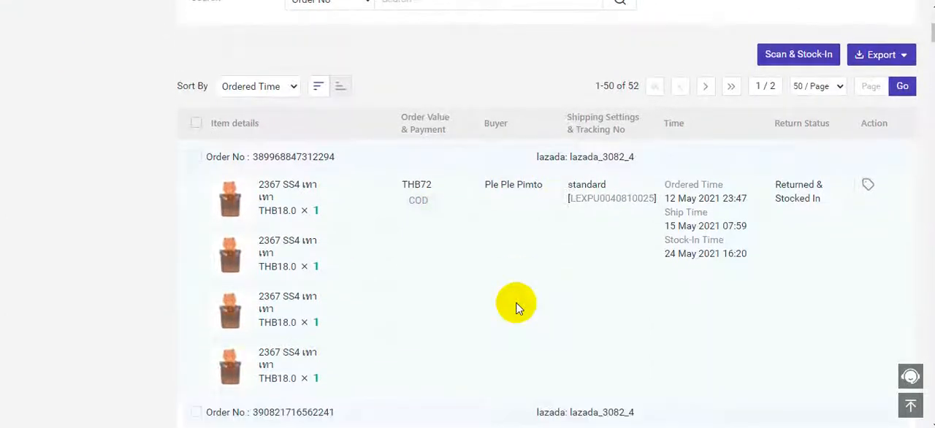
pyautogui.scroll(-3)
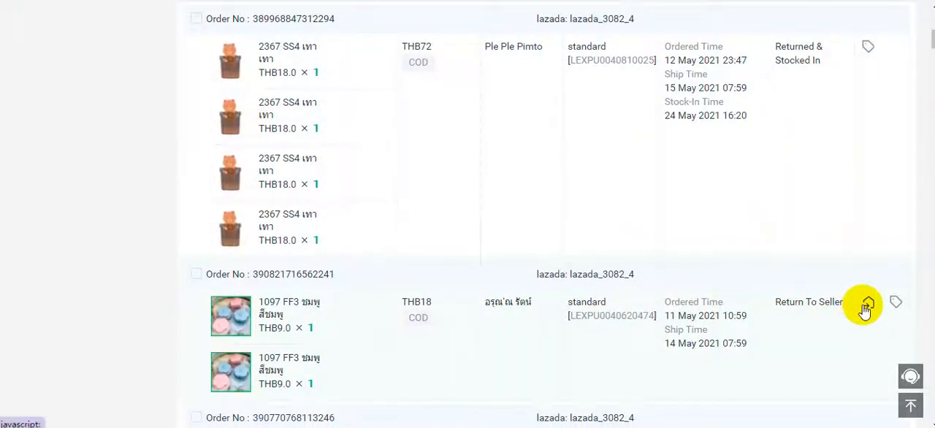
pyautogui.click(867, 304)
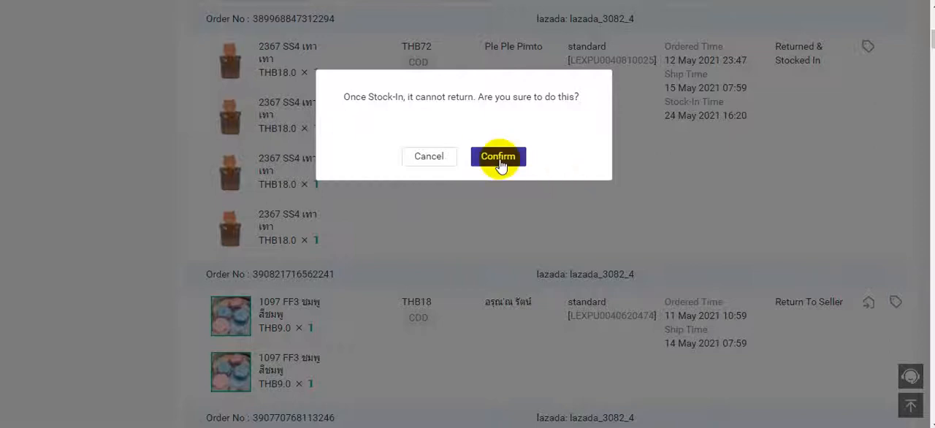
pyautogui.click(497, 156)
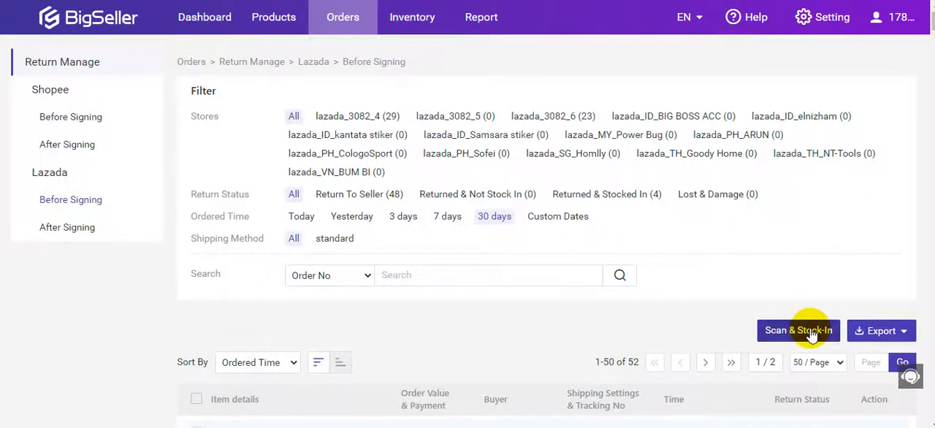
pyautogui.click(798, 330)
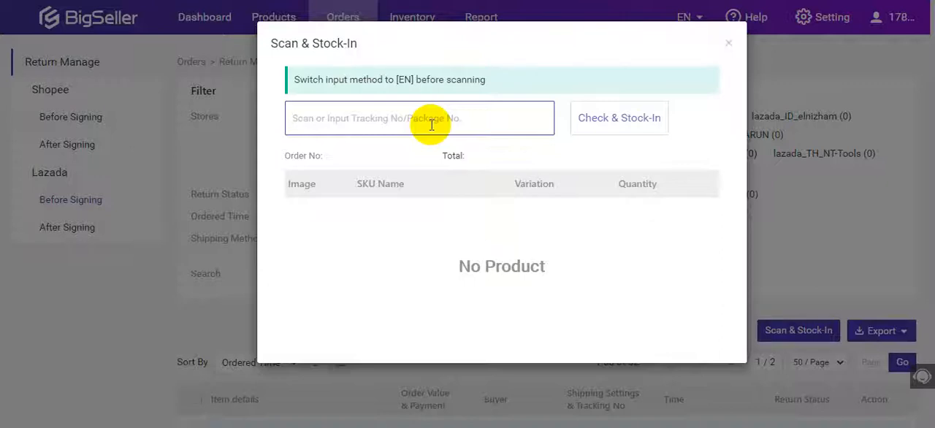
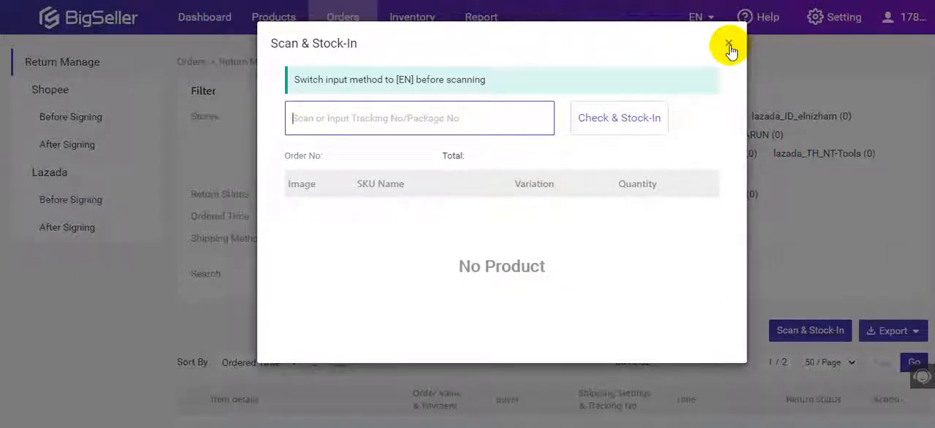
pyautogui.click(728, 44)
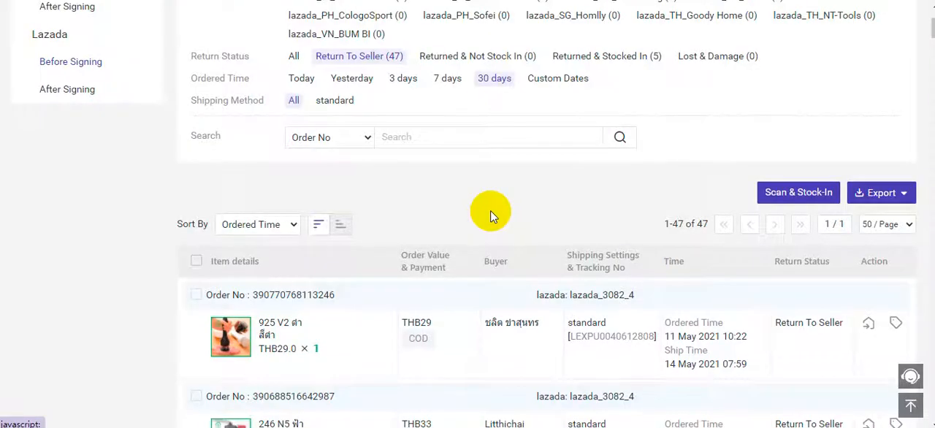
pyautogui.doubleClick(611, 336)
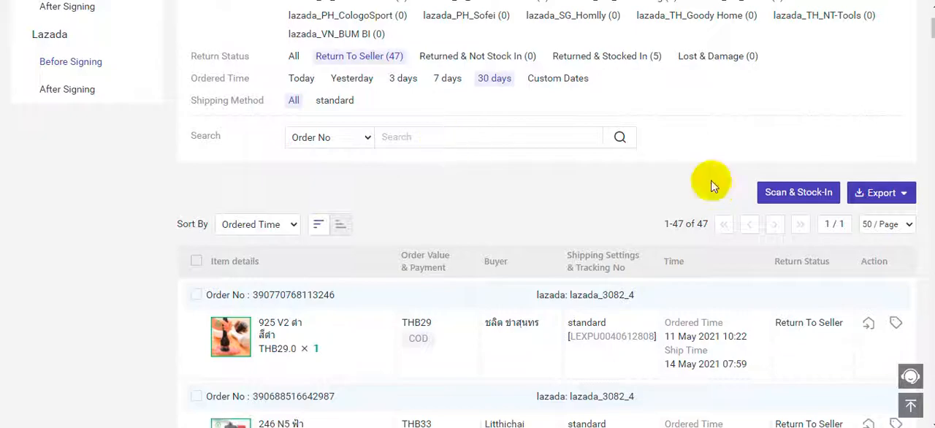
pyautogui.click(797, 192)
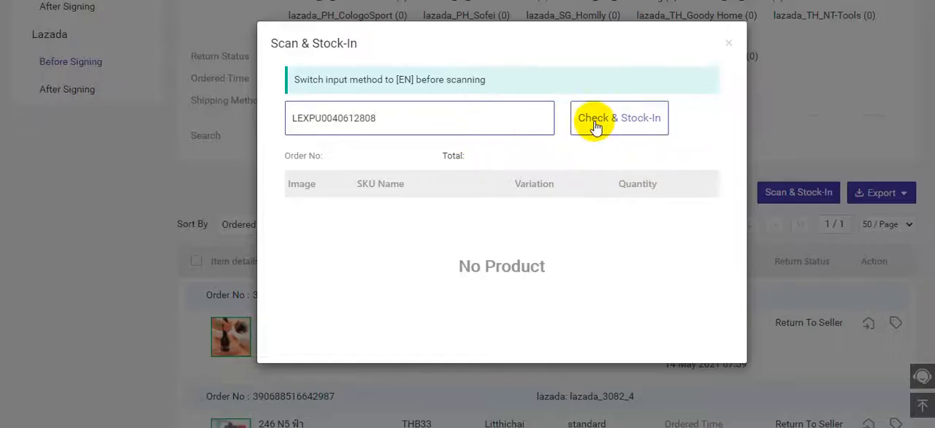
pyautogui.click(618, 118)
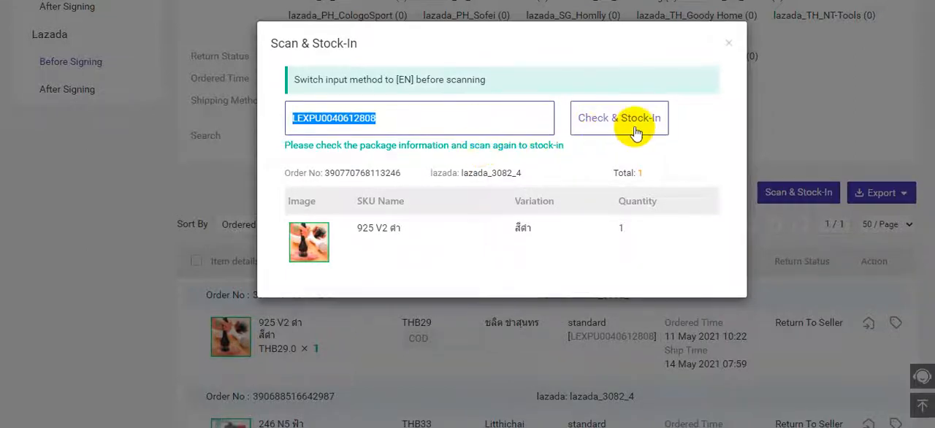
pyautogui.click(618, 117)
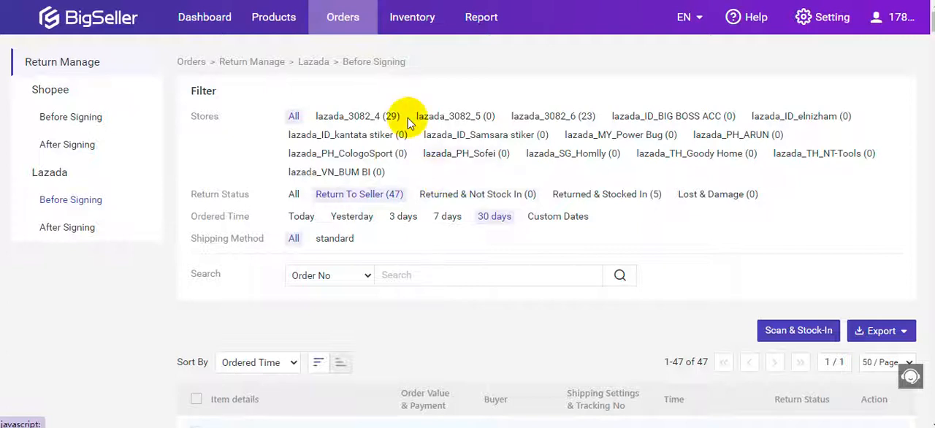
pyautogui.click(412, 17)
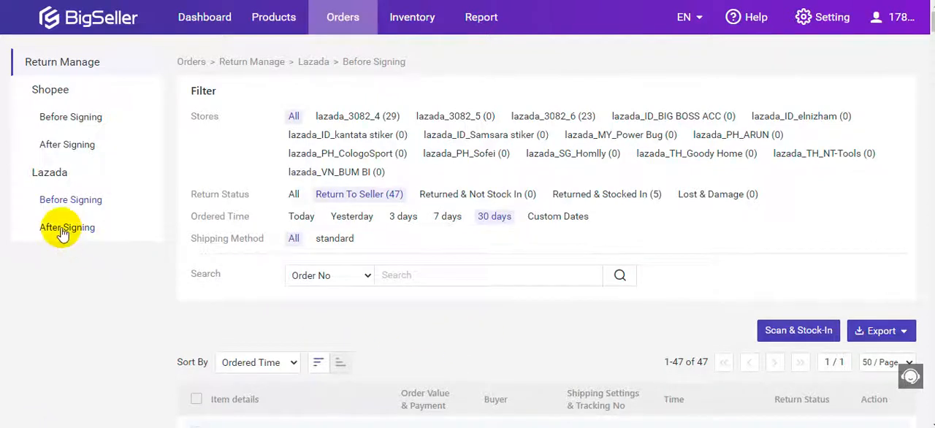
# - Show Lazada returns in the After Signing list
pyautogui.click(67, 227)
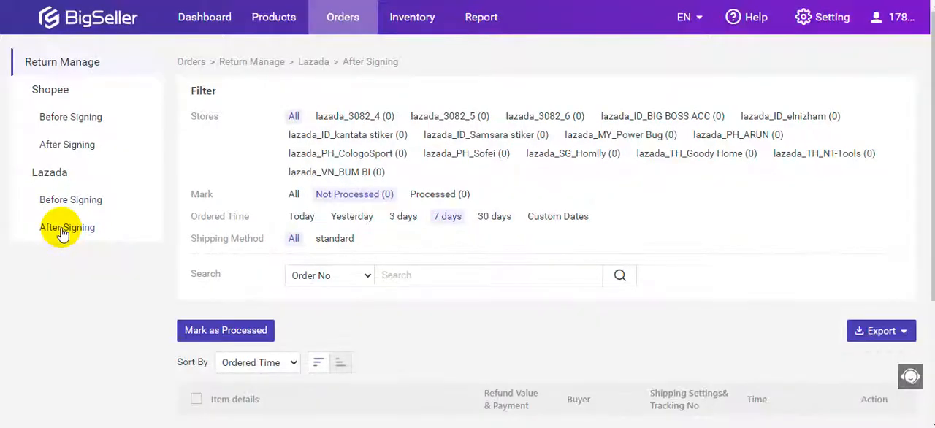
pyautogui.moveTo(88, 263)
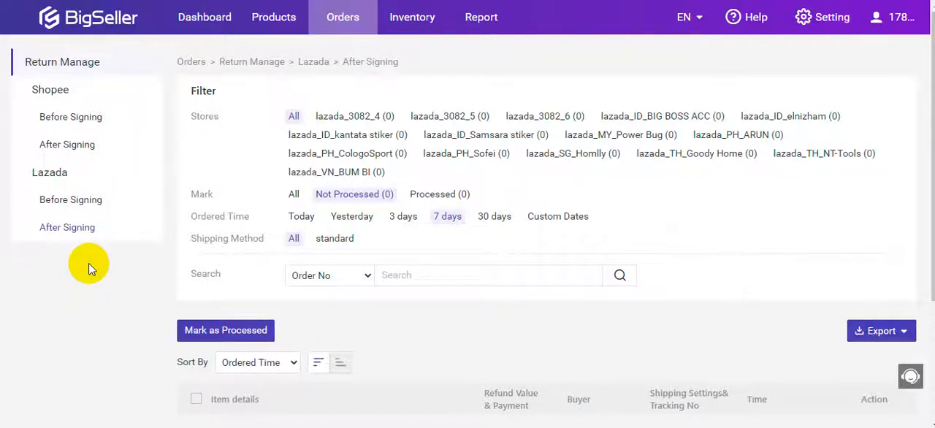
pyautogui.moveTo(244, 170)
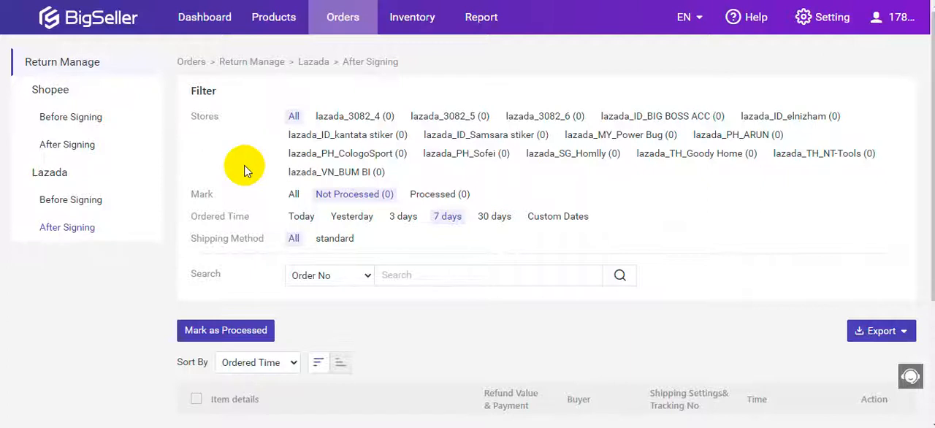
pyautogui.moveTo(216, 194)
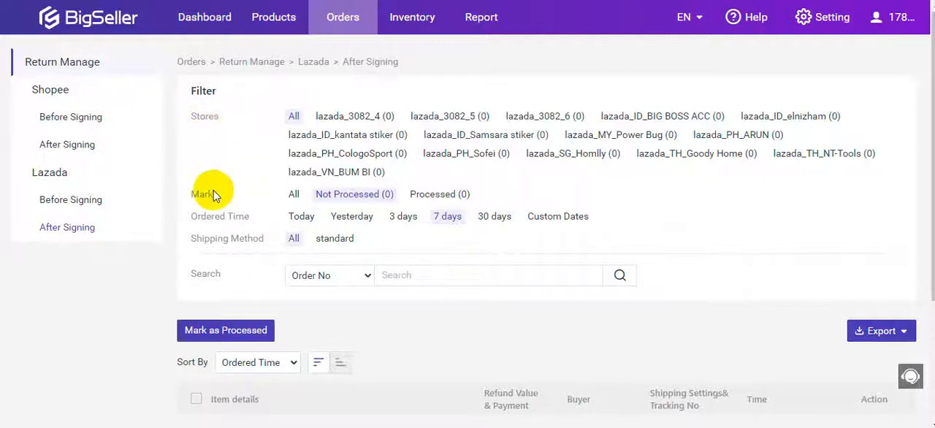
pyautogui.moveTo(215, 203)
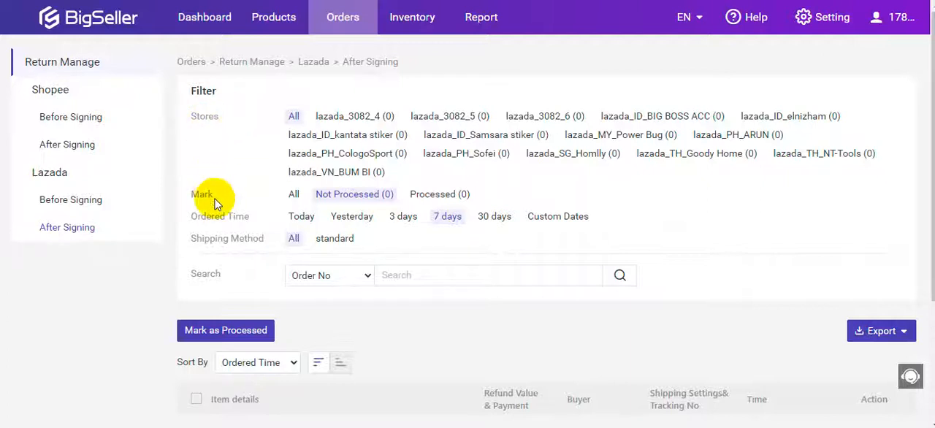
pyautogui.moveTo(365, 322)
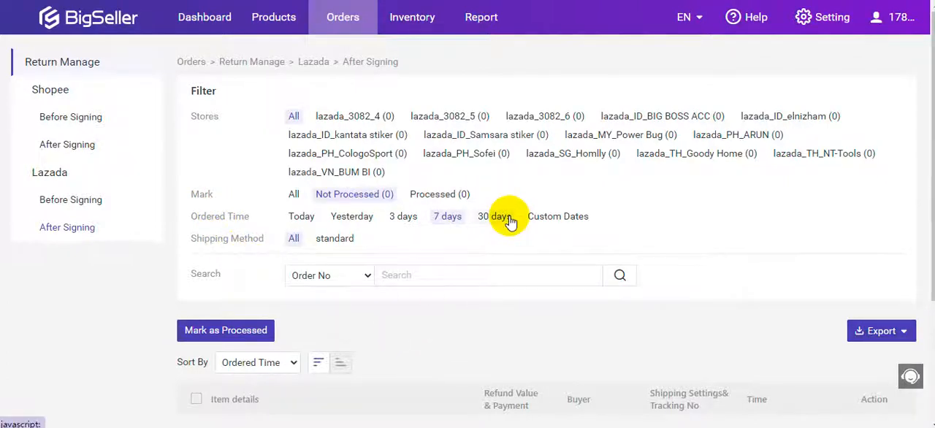
pyautogui.click(557, 217)
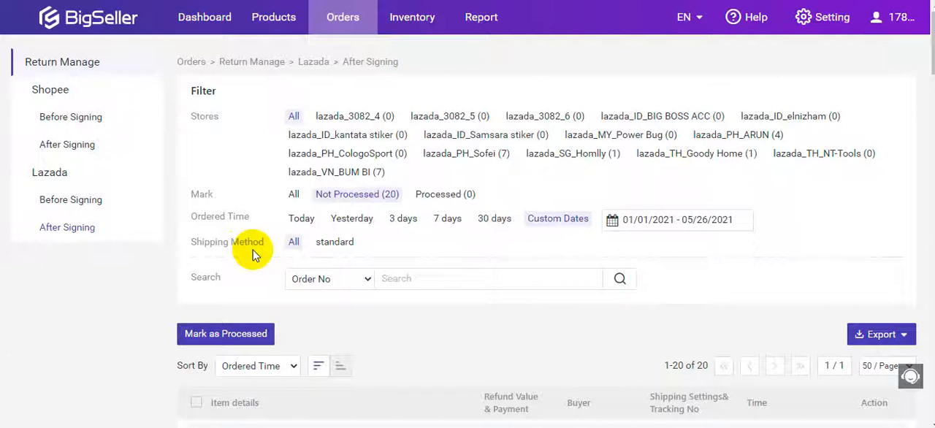
pyautogui.scroll(-3)
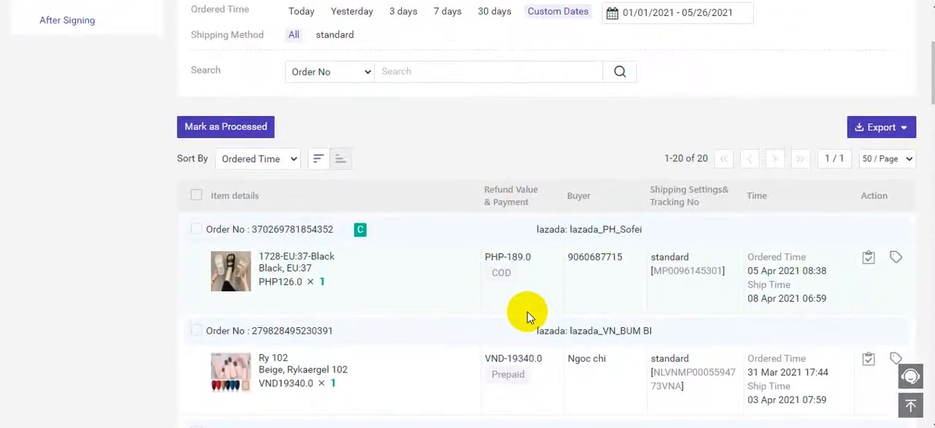
pyautogui.scroll(-3)
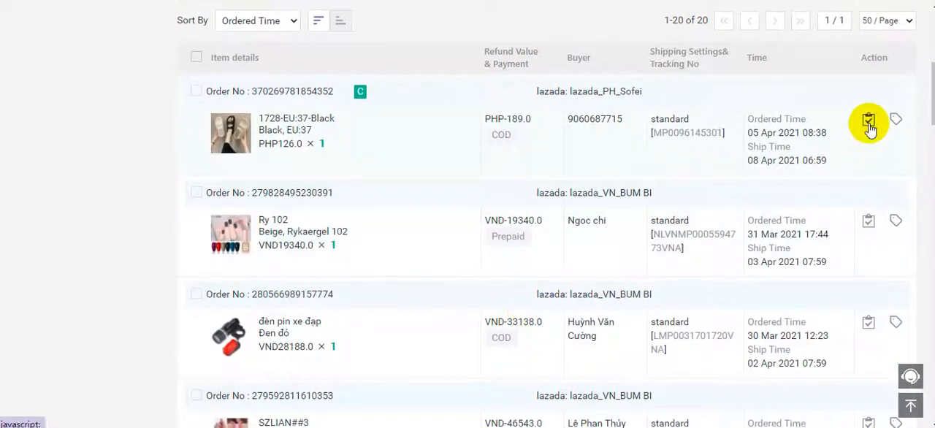
pyautogui.click(868, 120)
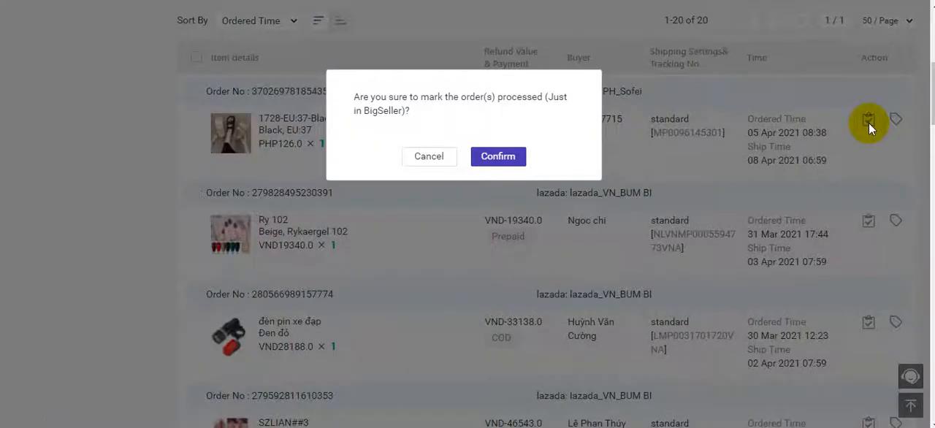
pyautogui.click(498, 157)
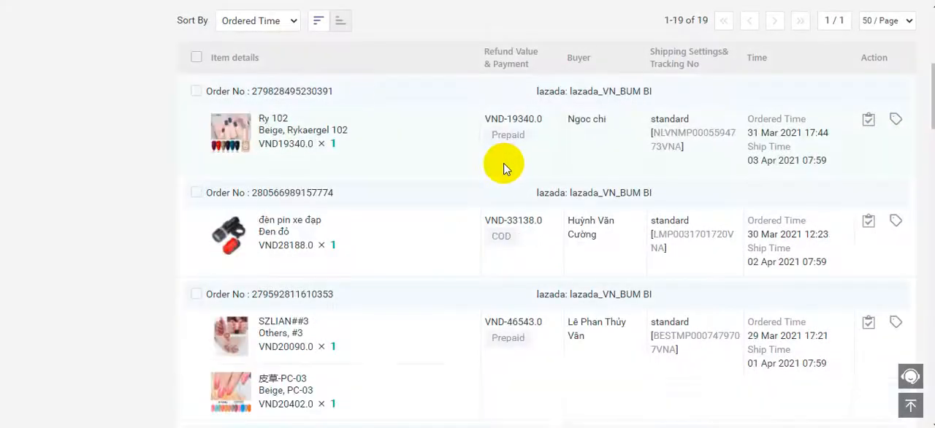
# - Bulk-mark two ticked after-signing orders as processed
pyautogui.click(196, 91)
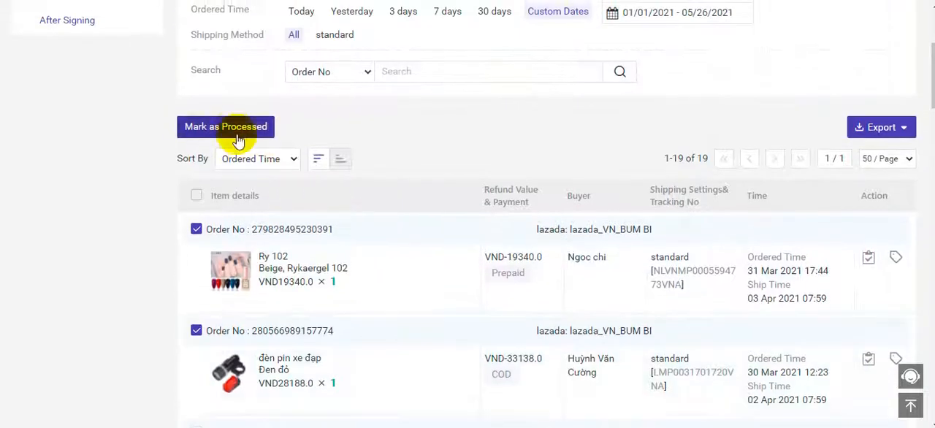
pyautogui.click(225, 126)
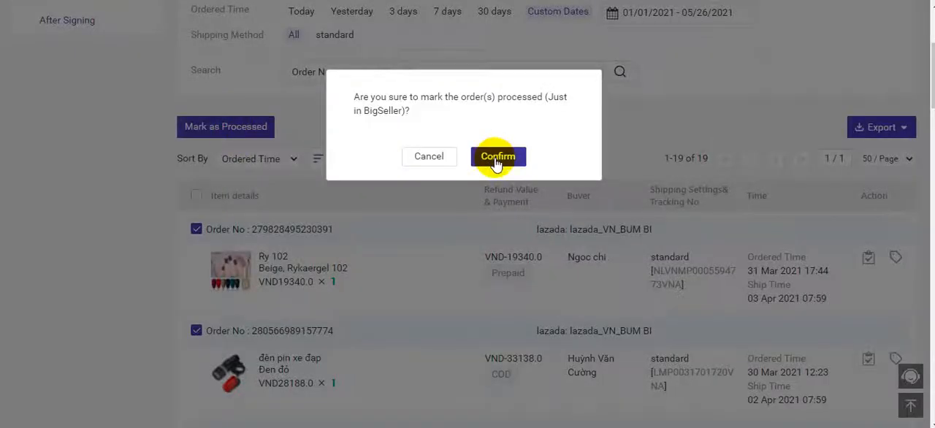
pyautogui.click(497, 156)
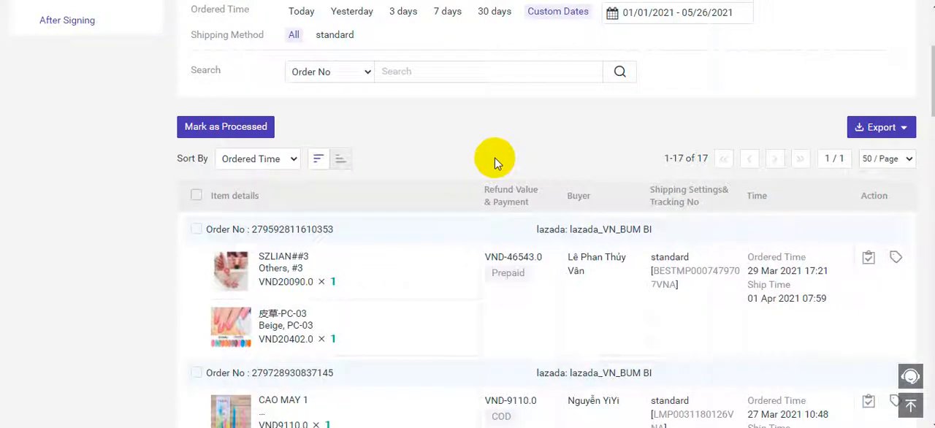